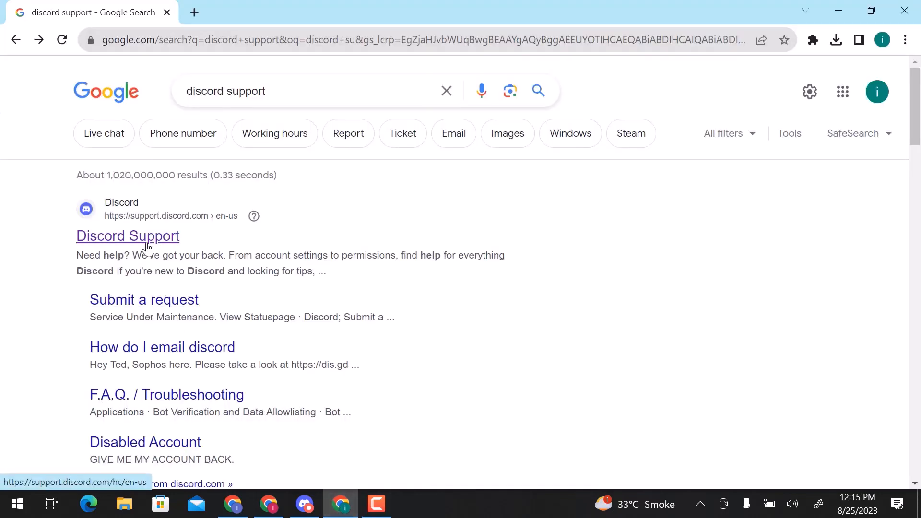
Step: Reach the Discord Help Center from the 'discord support' Google results
{"action": "left_click", "coordinate": [128, 237]}
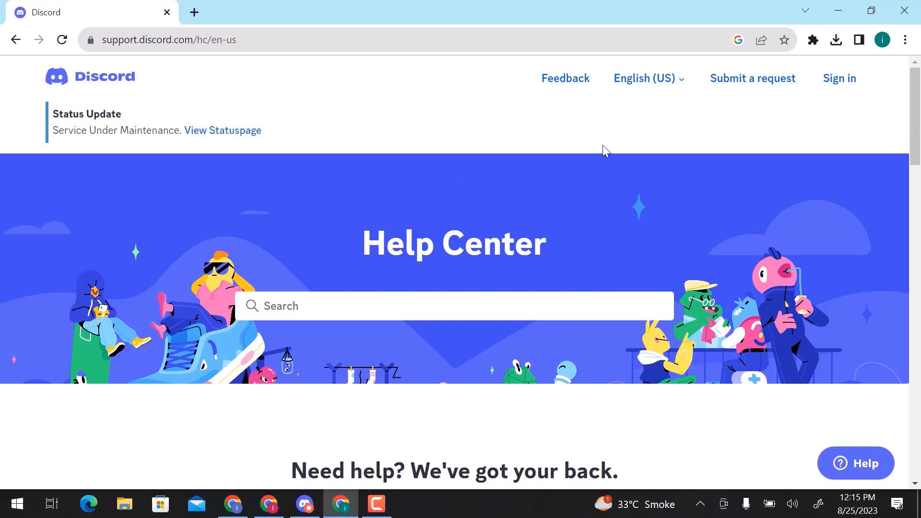
Step: Begin a Submit a request form with 'Appeals & Age Update Requests' as the topic
{"action": "left_click", "coordinate": [752, 78]}
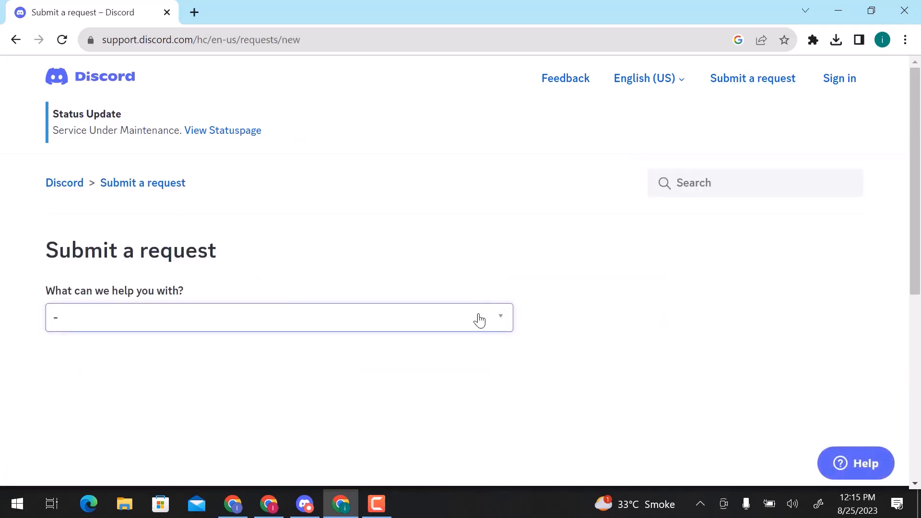
{"action": "left_click", "coordinate": [280, 318]}
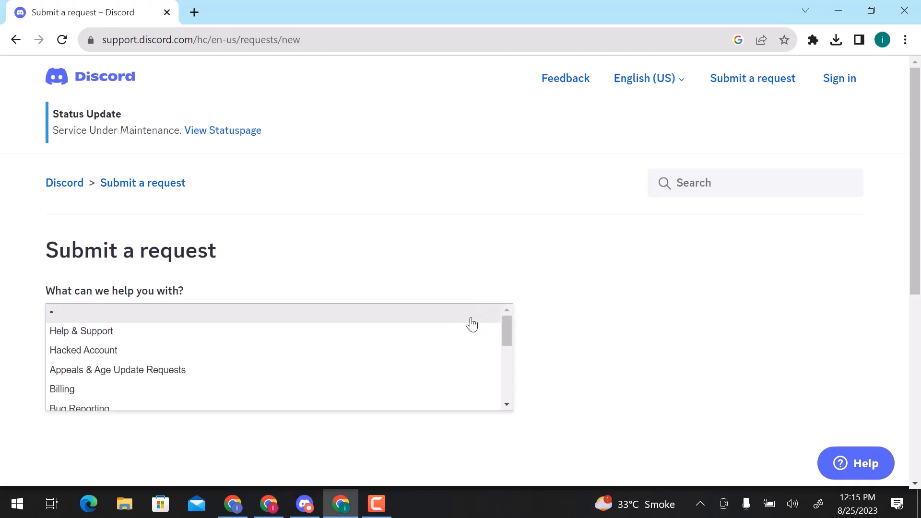
{"action": "left_click", "coordinate": [117, 370]}
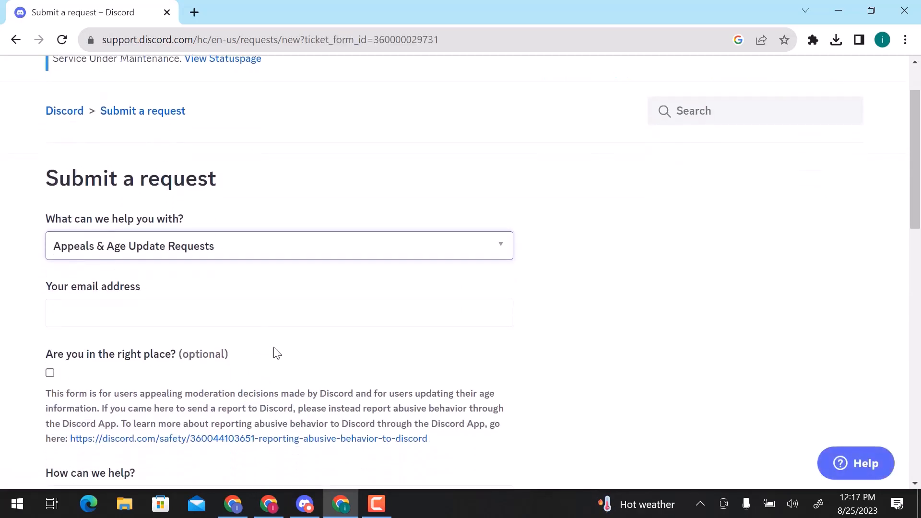
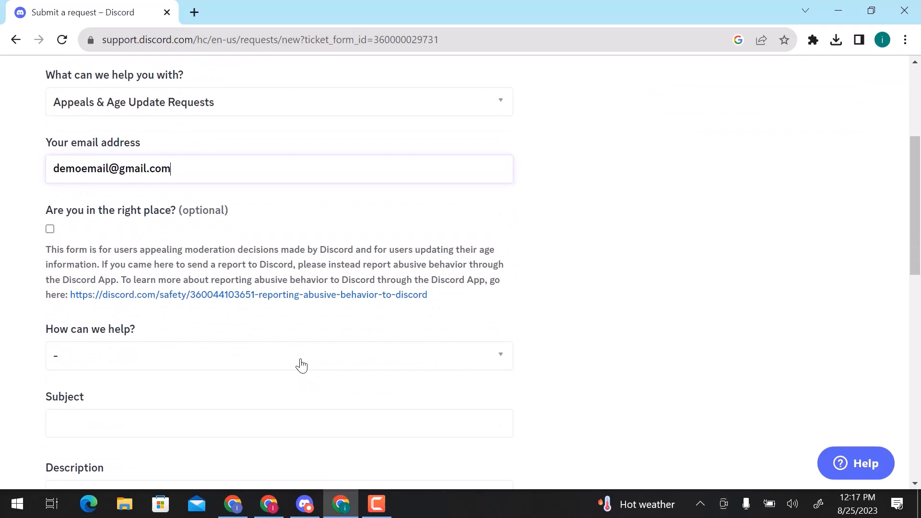
{"action": "left_click", "coordinate": [280, 356]}
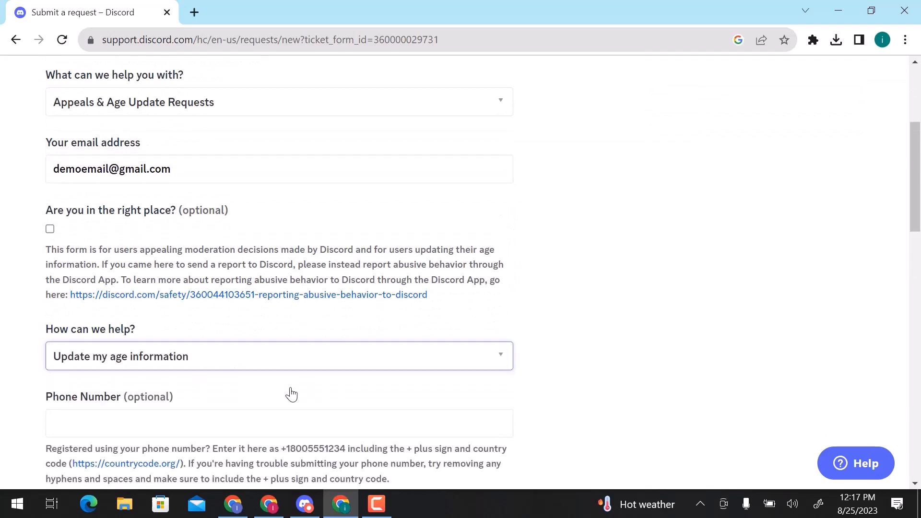
{"action": "scroll", "scroll_direction": "down", "scroll_amount": 3}
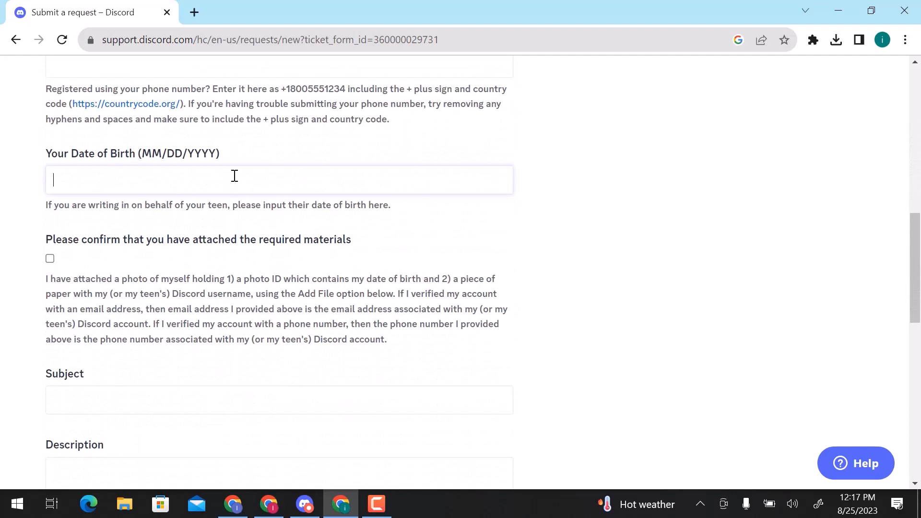
{"action": "type", "text": "07/29"}
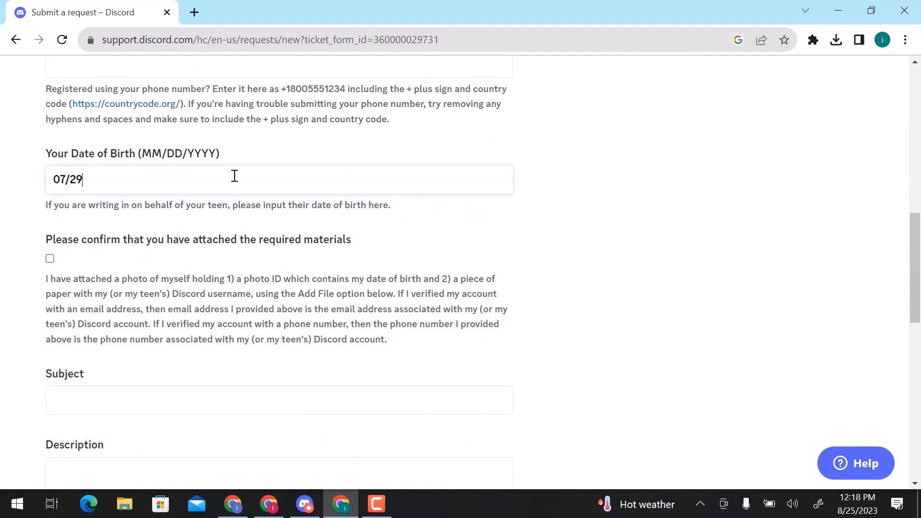
{"action": "type", "text": "/199"}
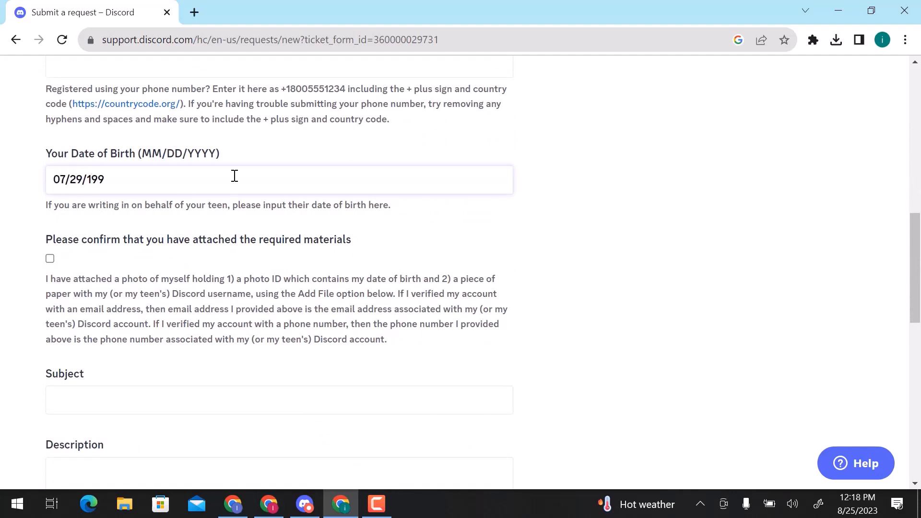
{"action": "left_click", "coordinate": [50, 259]}
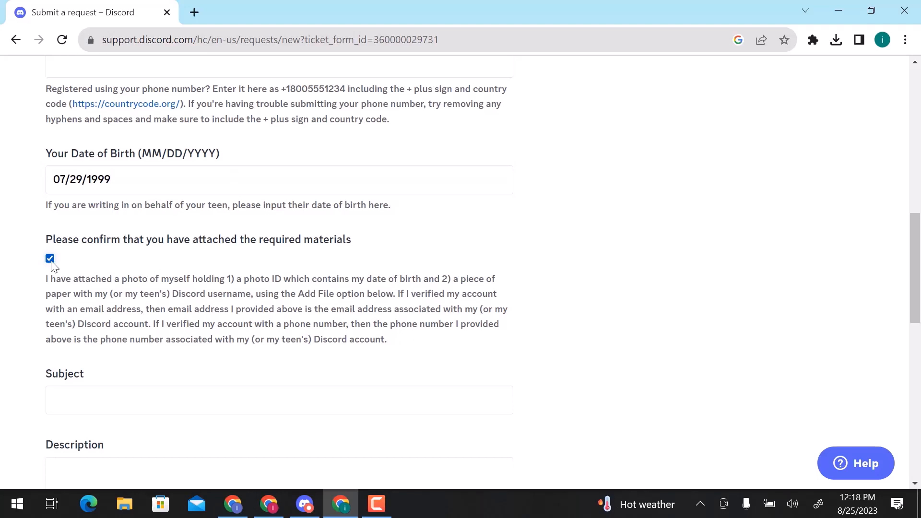
{"action": "scroll", "scroll_direction": "down", "scroll_amount": 3}
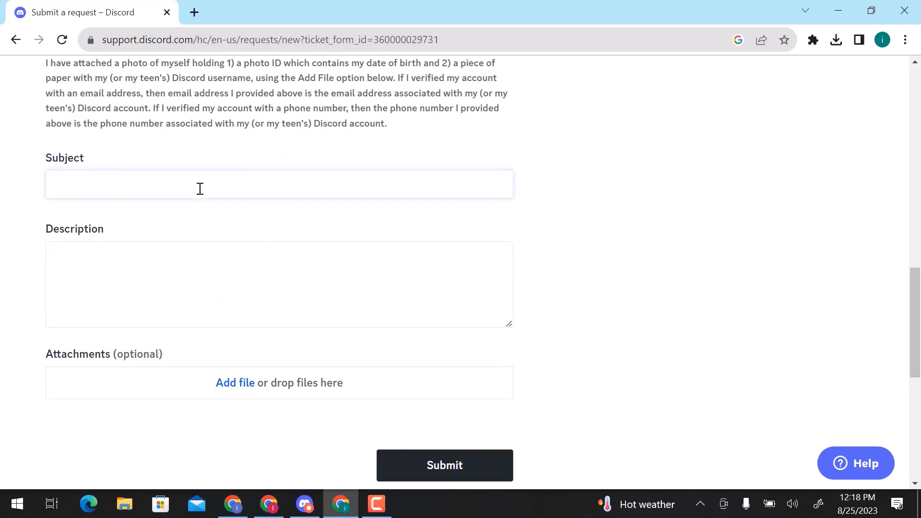
Step: Fill subject 'Age Change' and description 'change age please', then submit the request
{"action": "type", "text": "Age Change"}
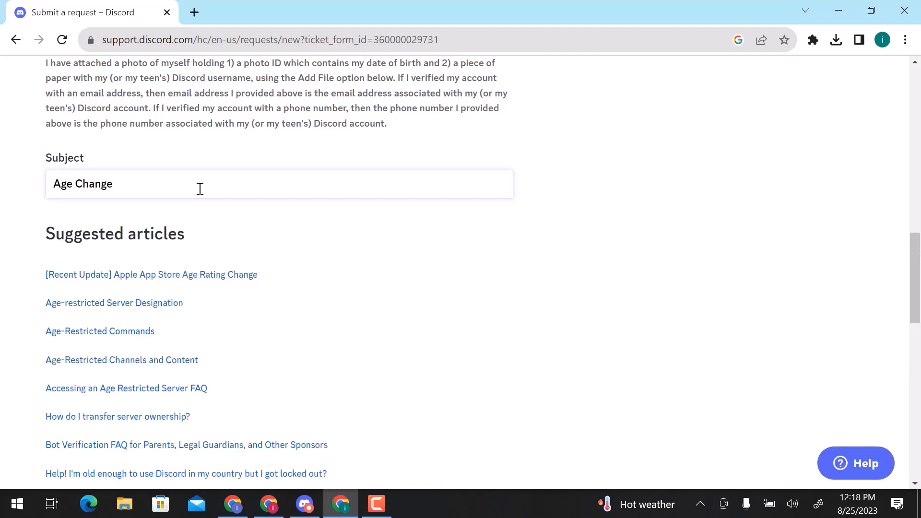
{"action": "scroll", "scroll_direction": "down", "scroll_amount": 3}
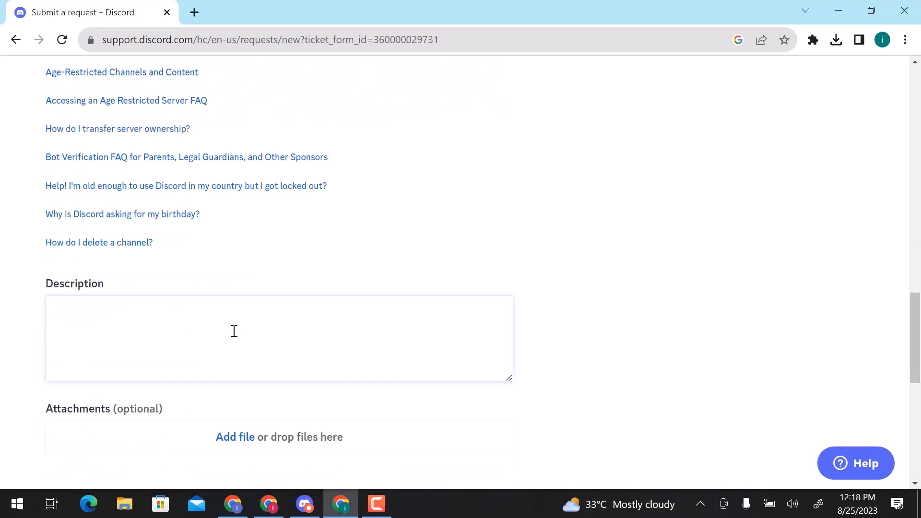
{"action": "type", "text": "change age plea"}
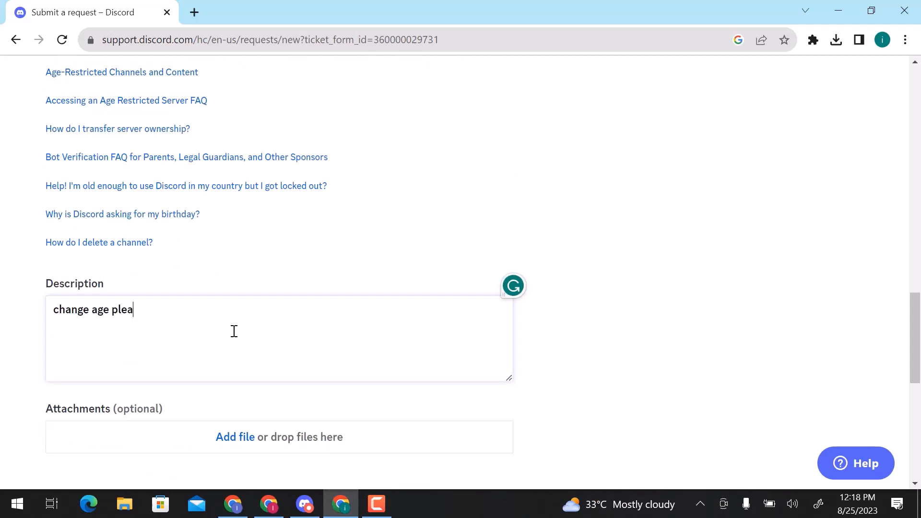
{"action": "type", "text": "se"}
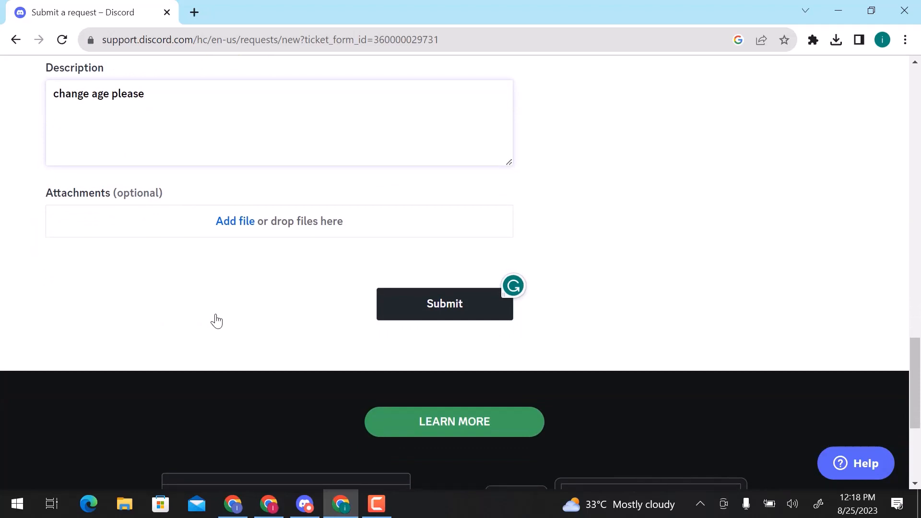
{"action": "left_click", "coordinate": [444, 304]}
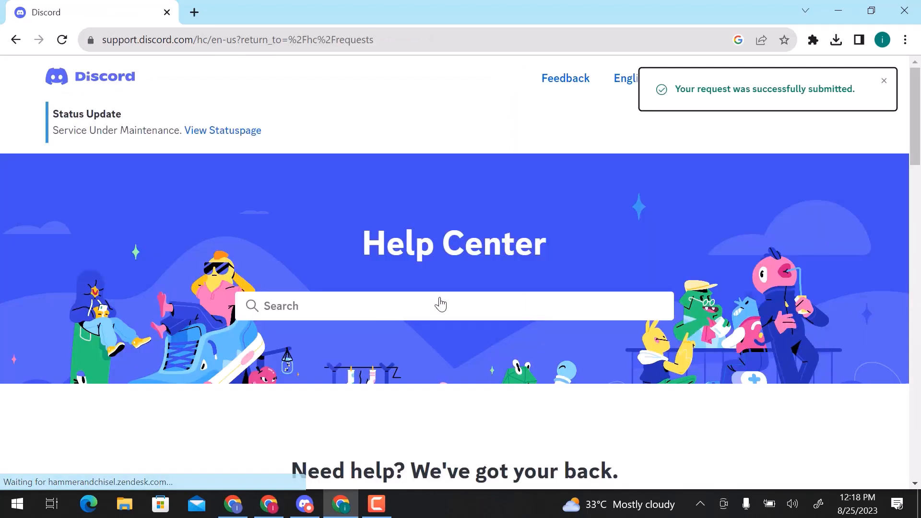